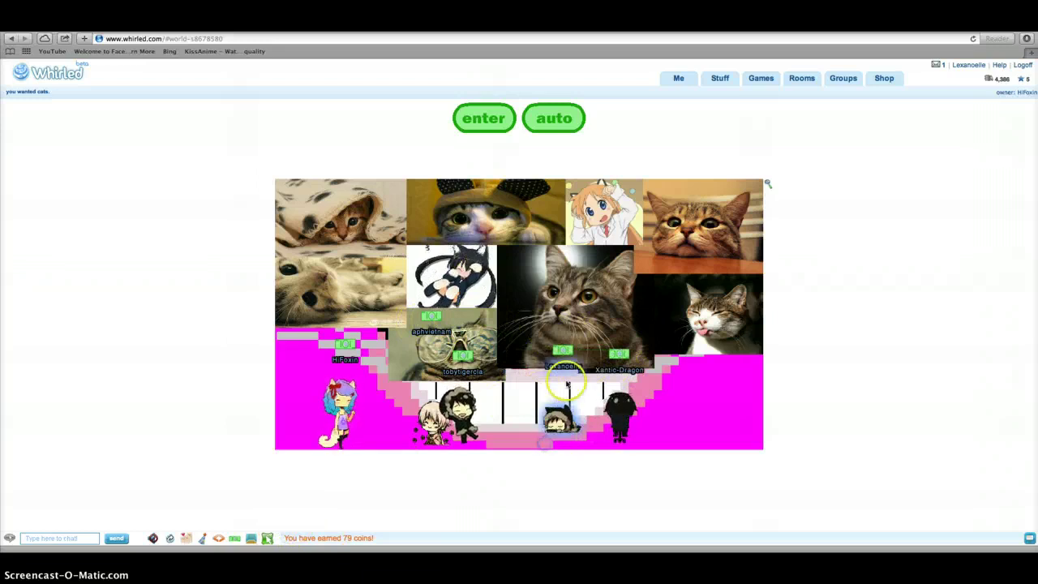
- Choose a new state for your avatar from its Change state submenu
right_click(564, 381)
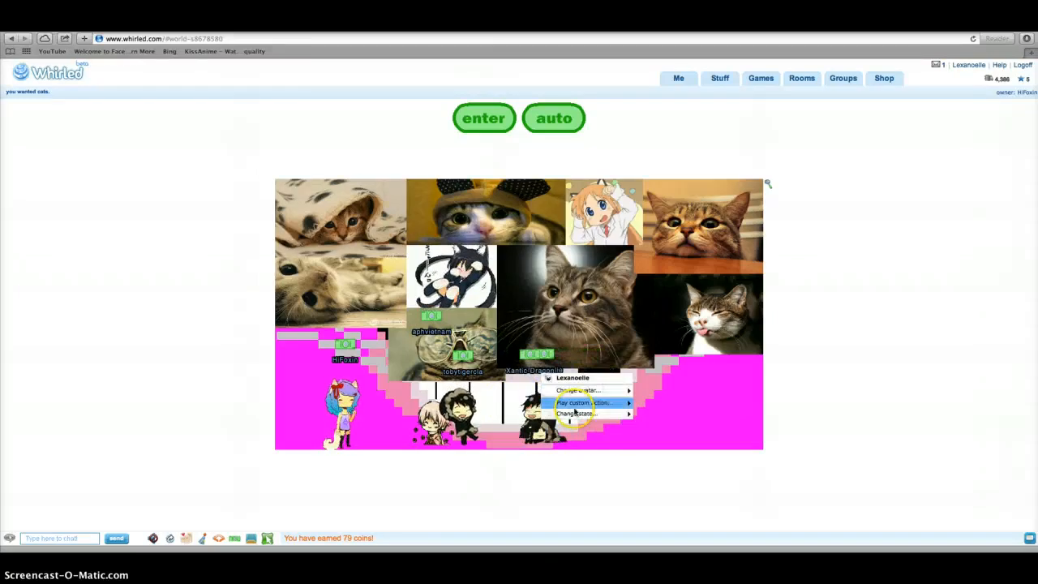
click(576, 413)
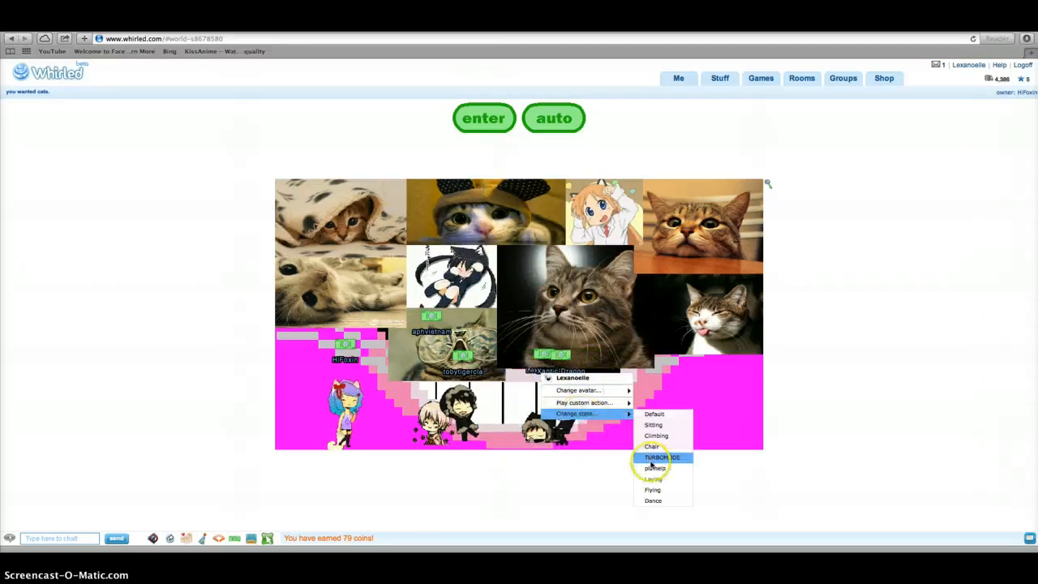
click(661, 458)
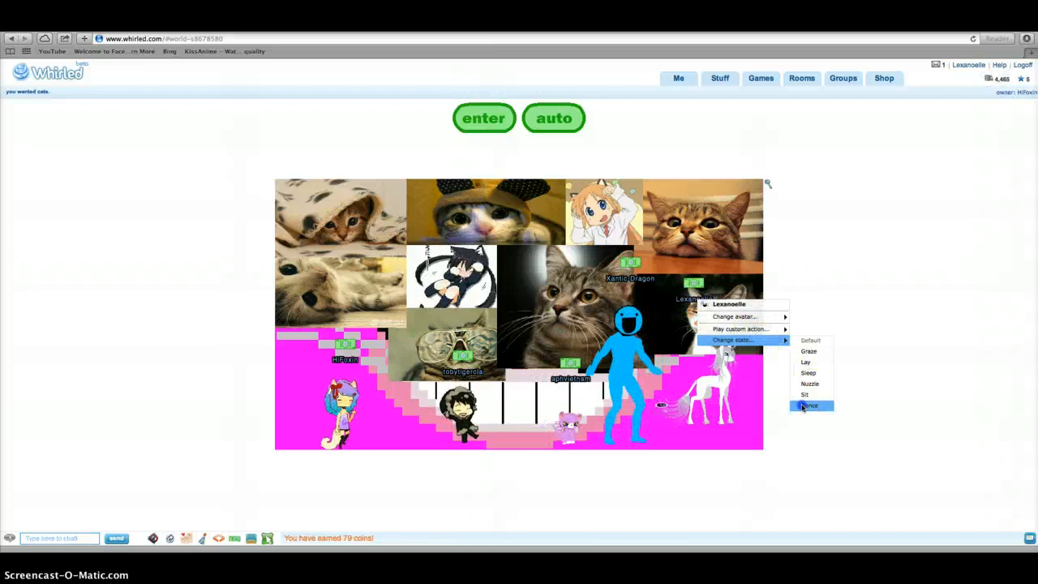
- Select the last state in the avatar's Change state submenu
click(809, 405)
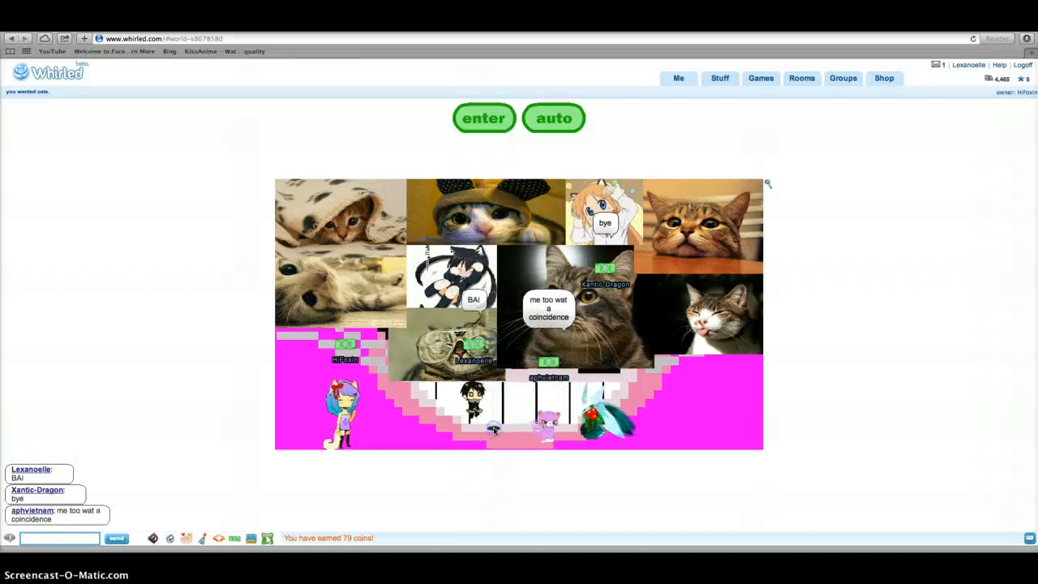
- Send 'lol' and 'YAY' to the room chat, then bring up an avatar's menu
text(lol)
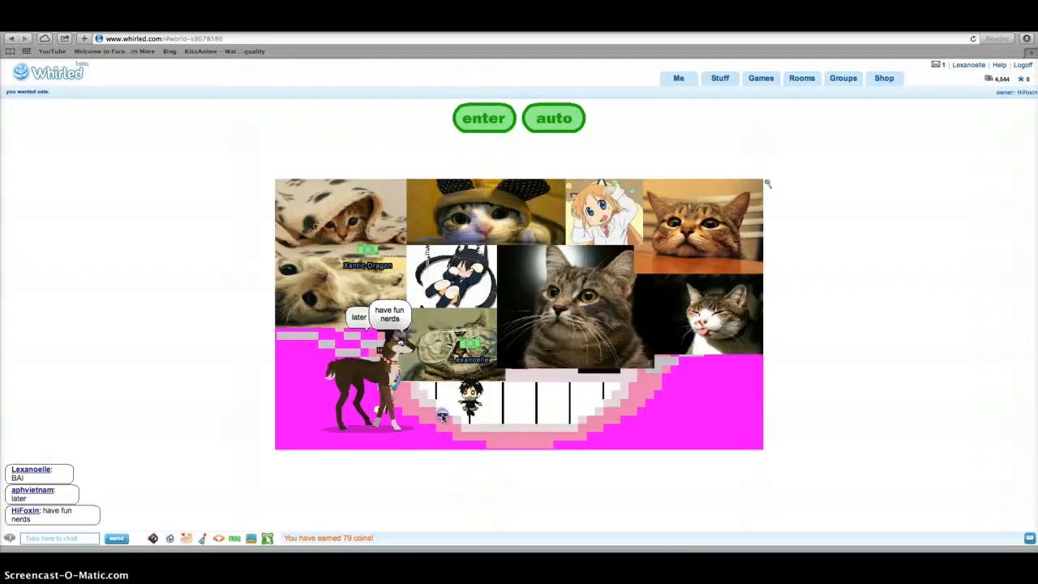
text(YAY)
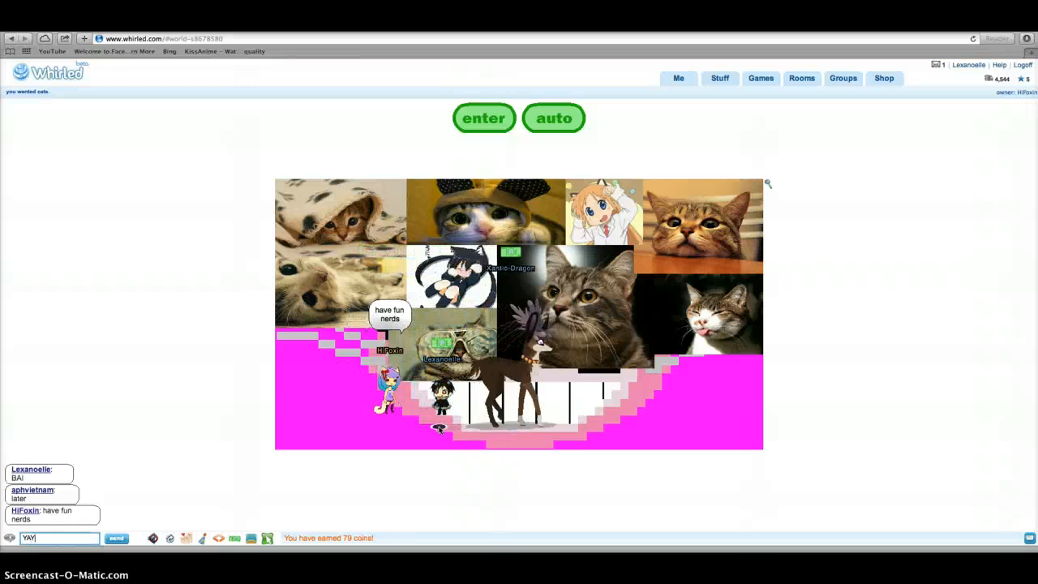
click(116, 539)
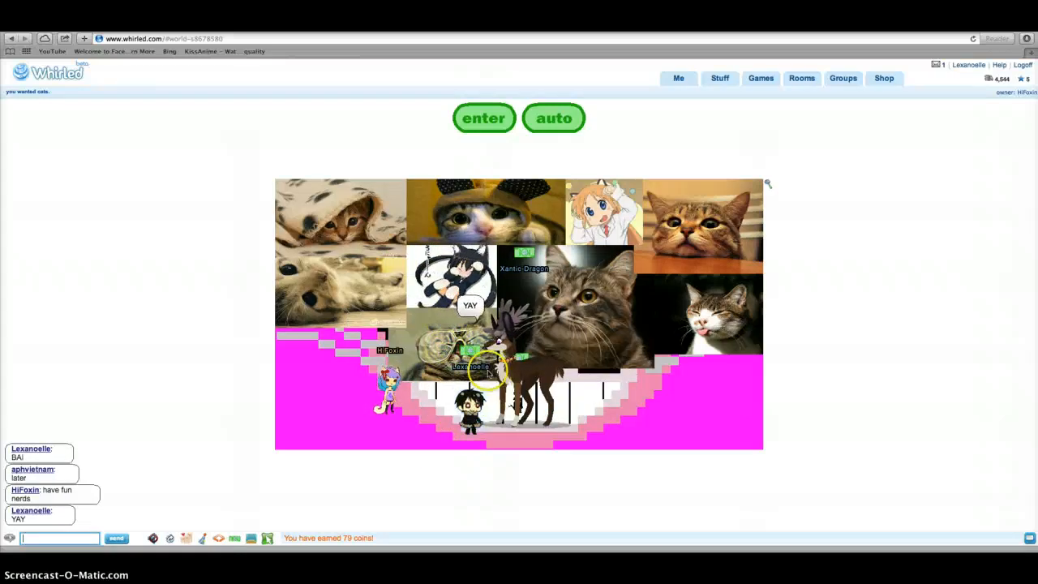
right_click(467, 373)
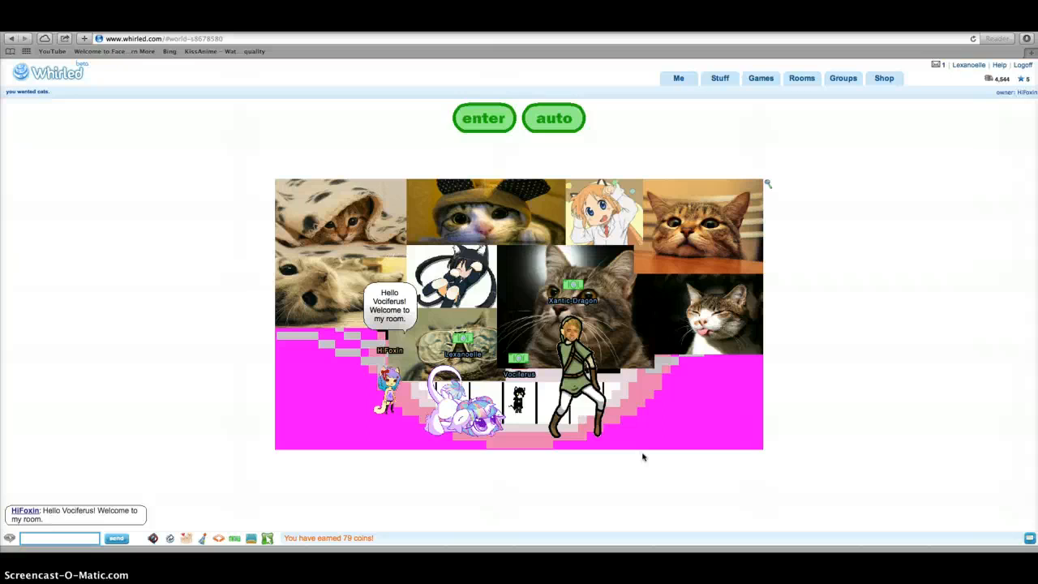
click(629, 435)
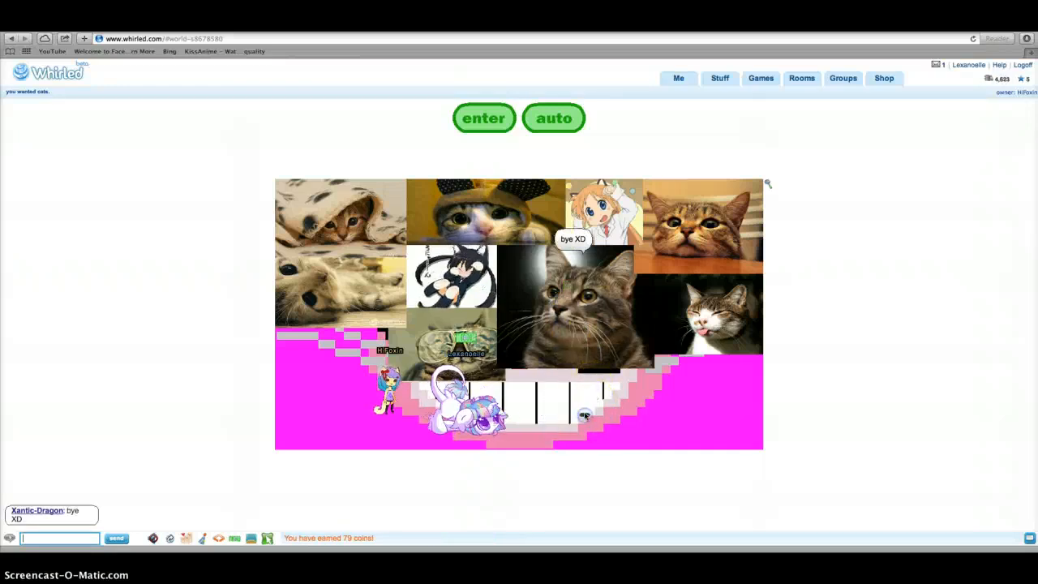
click(568, 428)
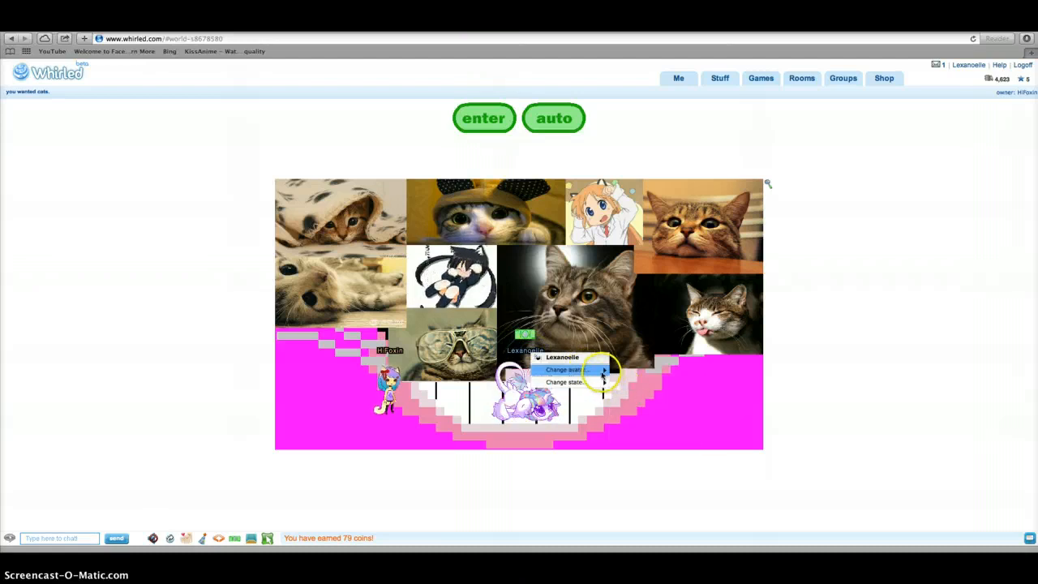
- Change your avatar to the small dark-haired character via Change avatar
click(562, 370)
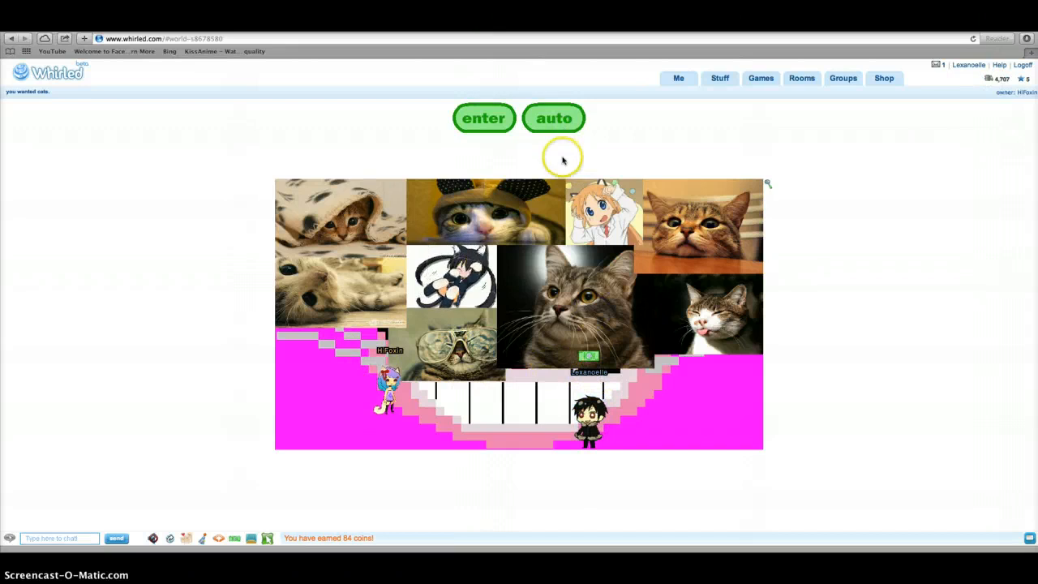
mouse_move(538, 130)
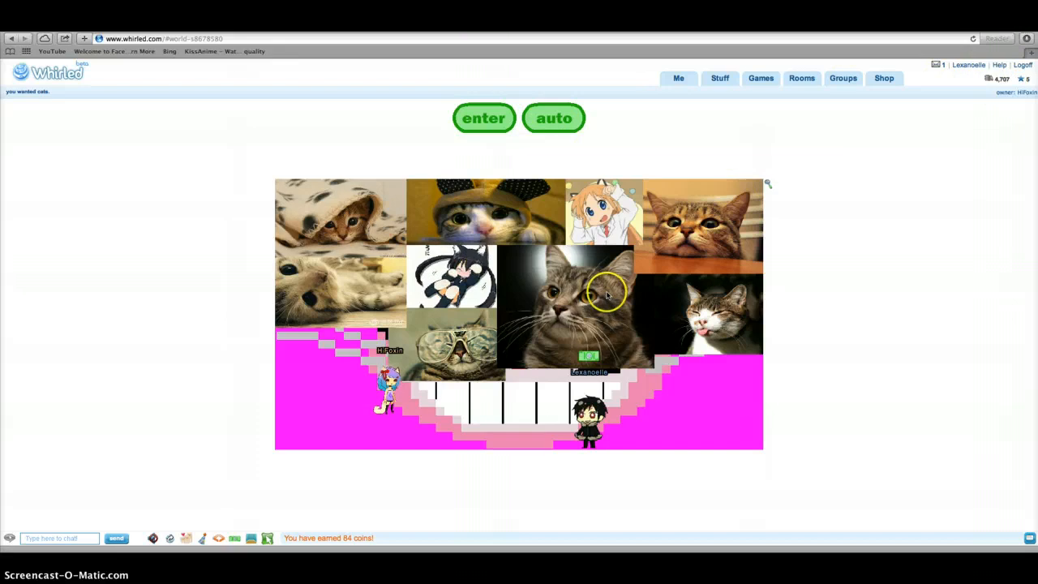
right_click(585, 369)
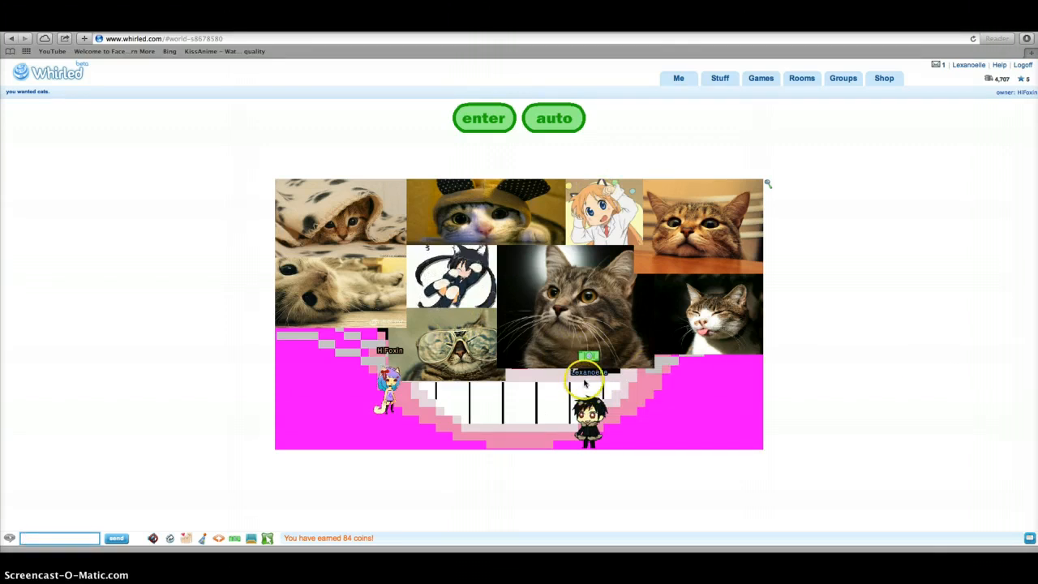
mouse_move(357, 441)
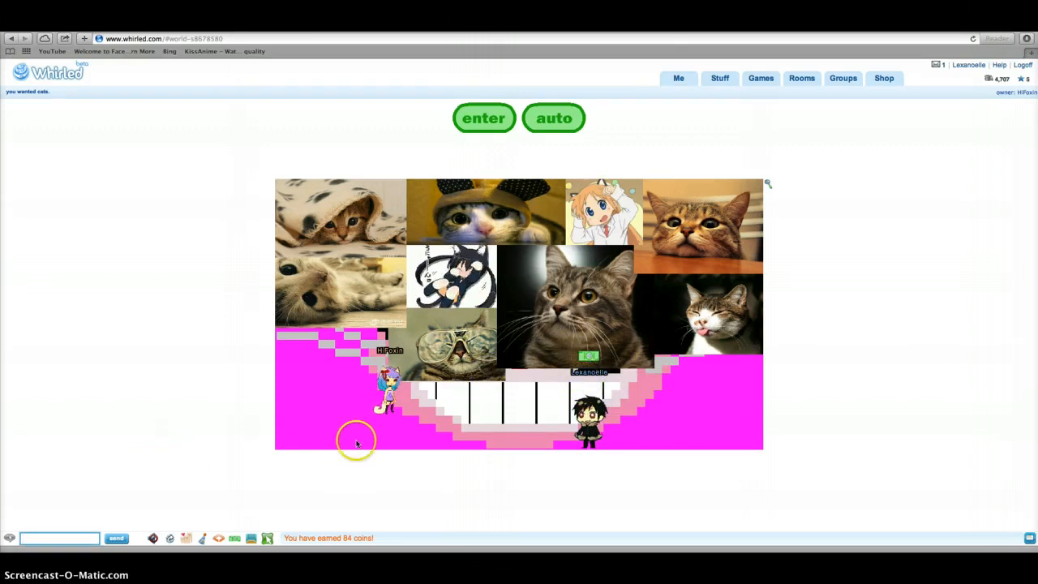